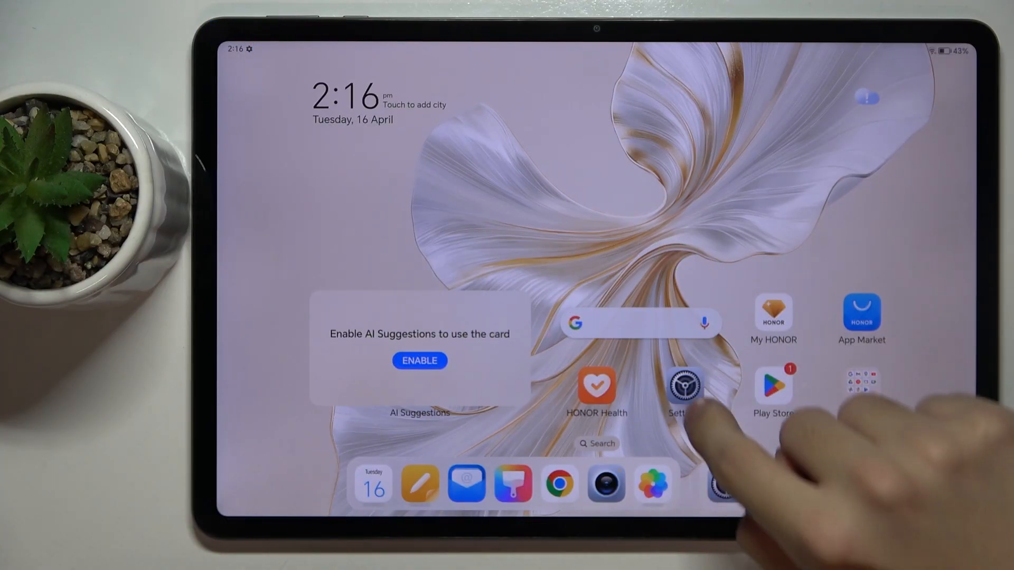
# Go from the home screen into Settings and its Google services page
pyautogui.click(684, 388)
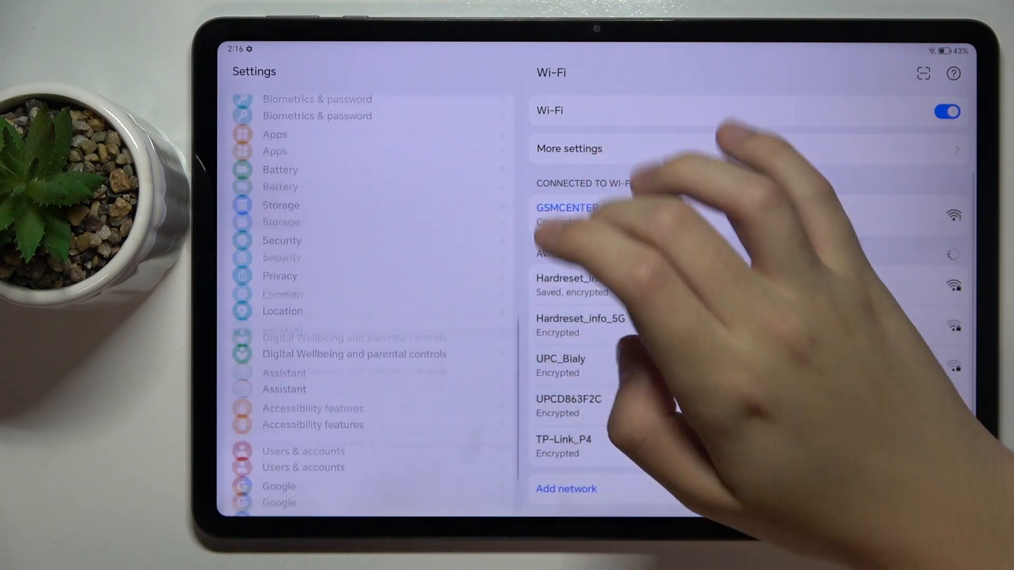
pyautogui.scroll(-3)
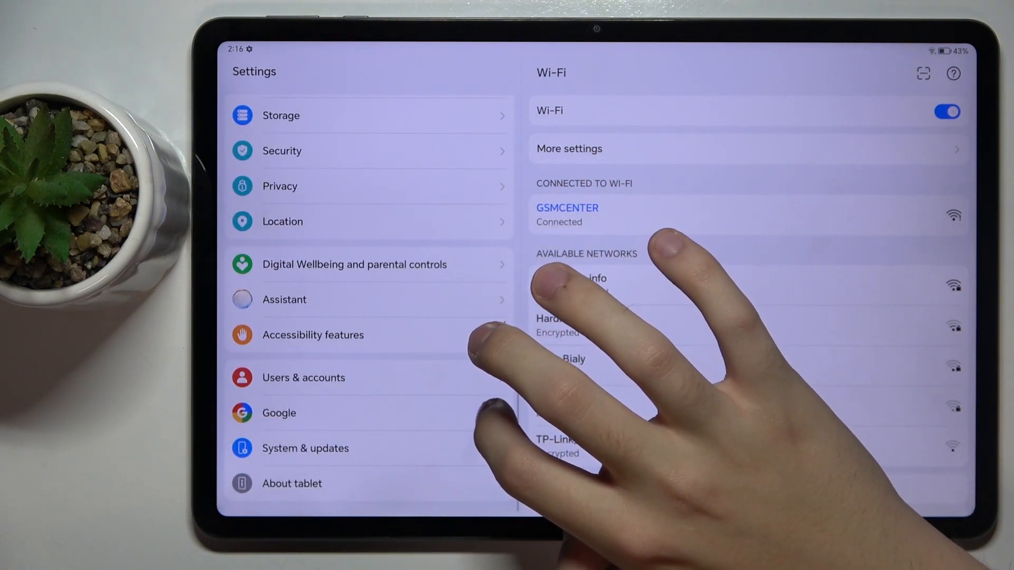
pyautogui.click(278, 413)
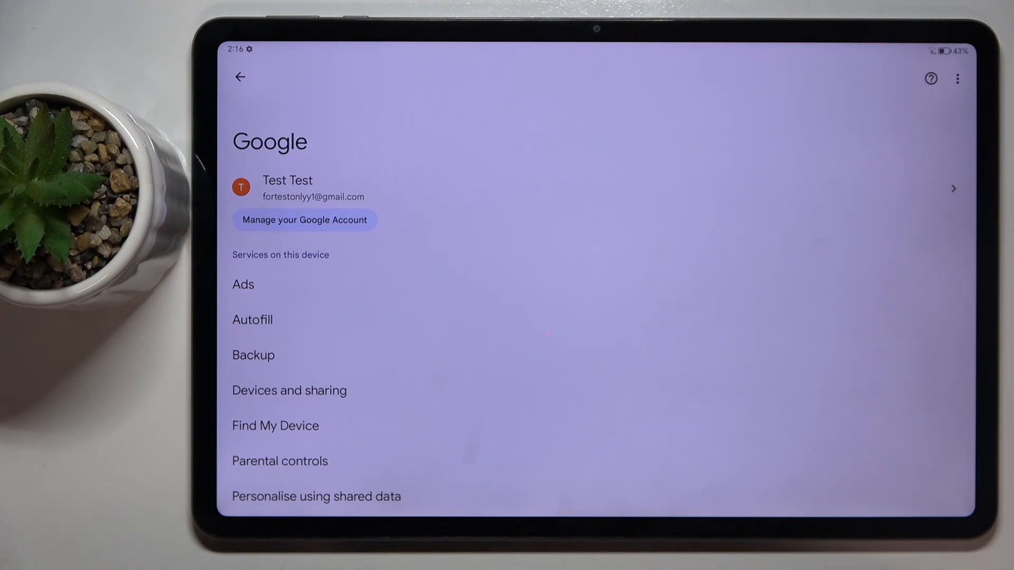
# Enter 'Manage your Google Account' and switch to its Data and privacy section
pyautogui.click(305, 219)
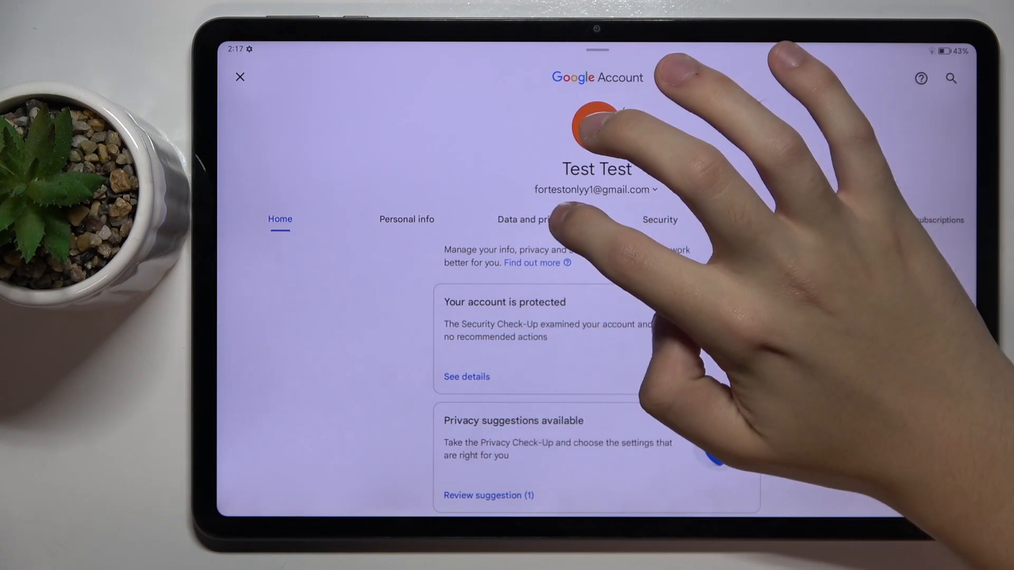
pyautogui.click(534, 220)
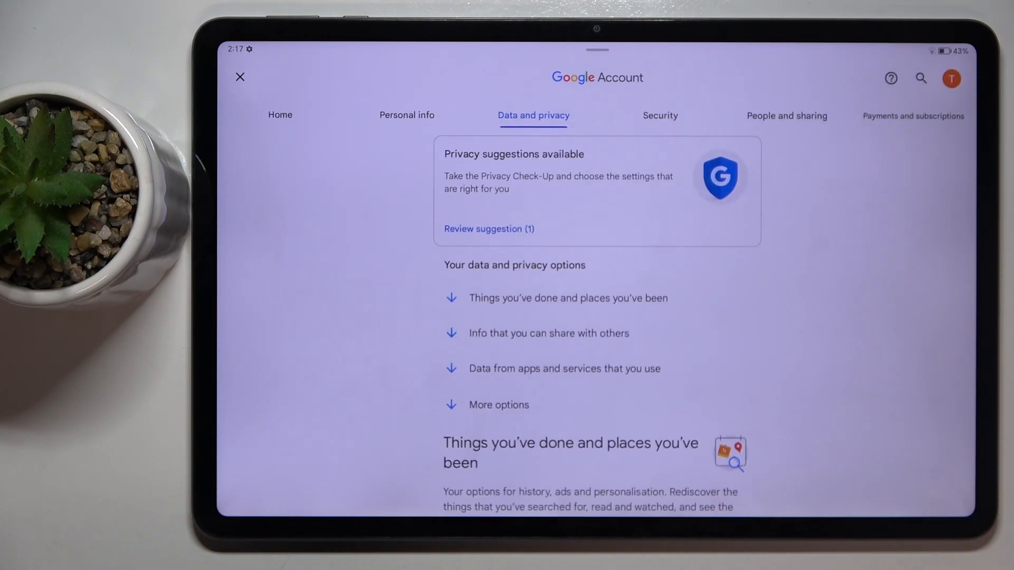